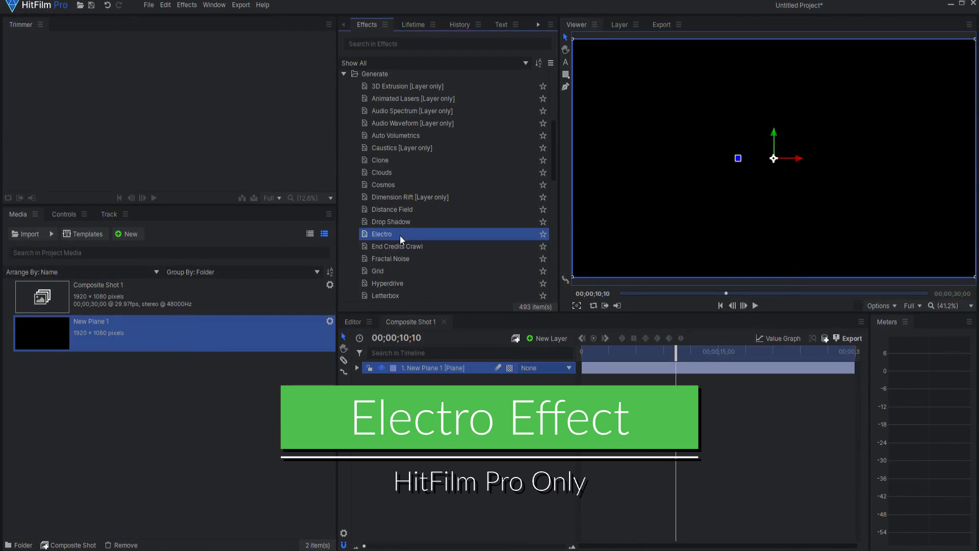
# Apply the Electro effect to New Plane 1 and play back the animated green circuit lines
pyautogui.doubleClick(381, 233)
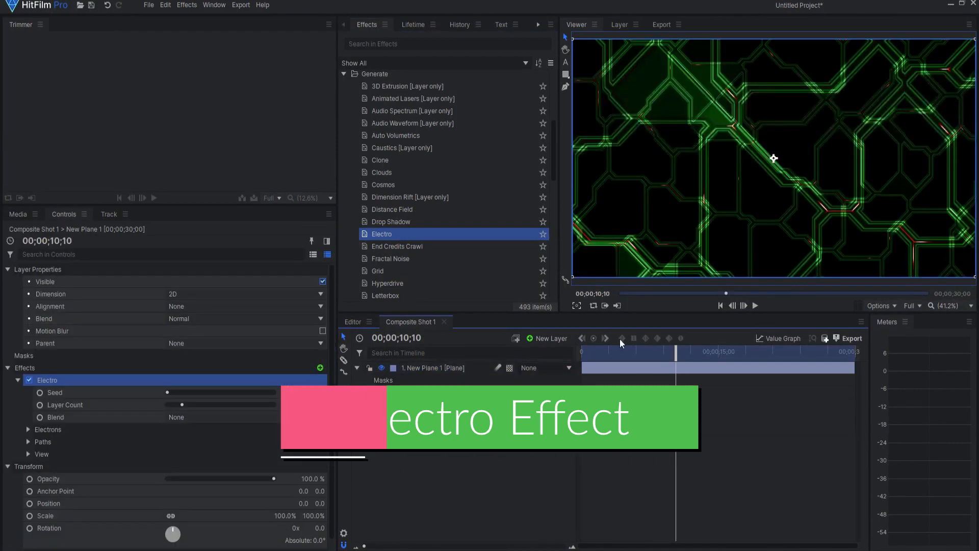
pyautogui.click(755, 305)
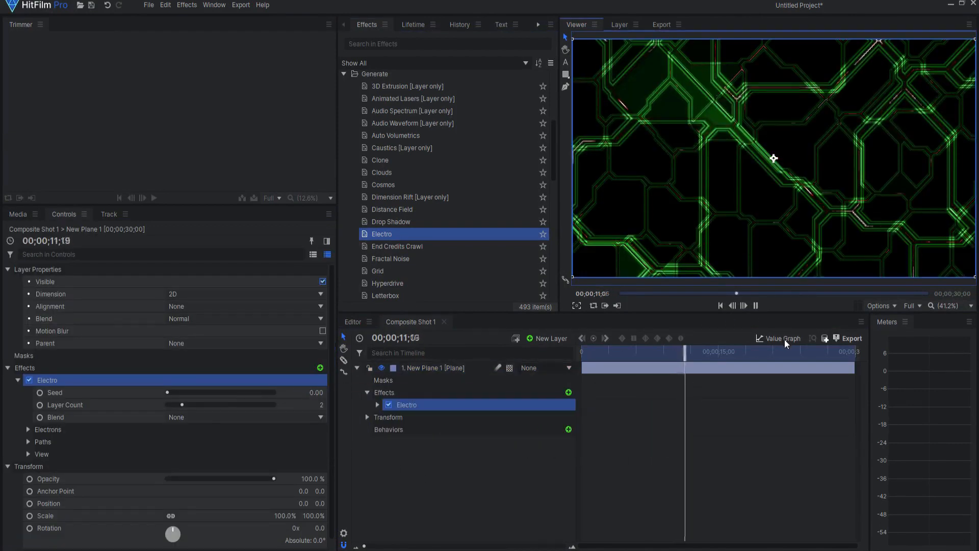